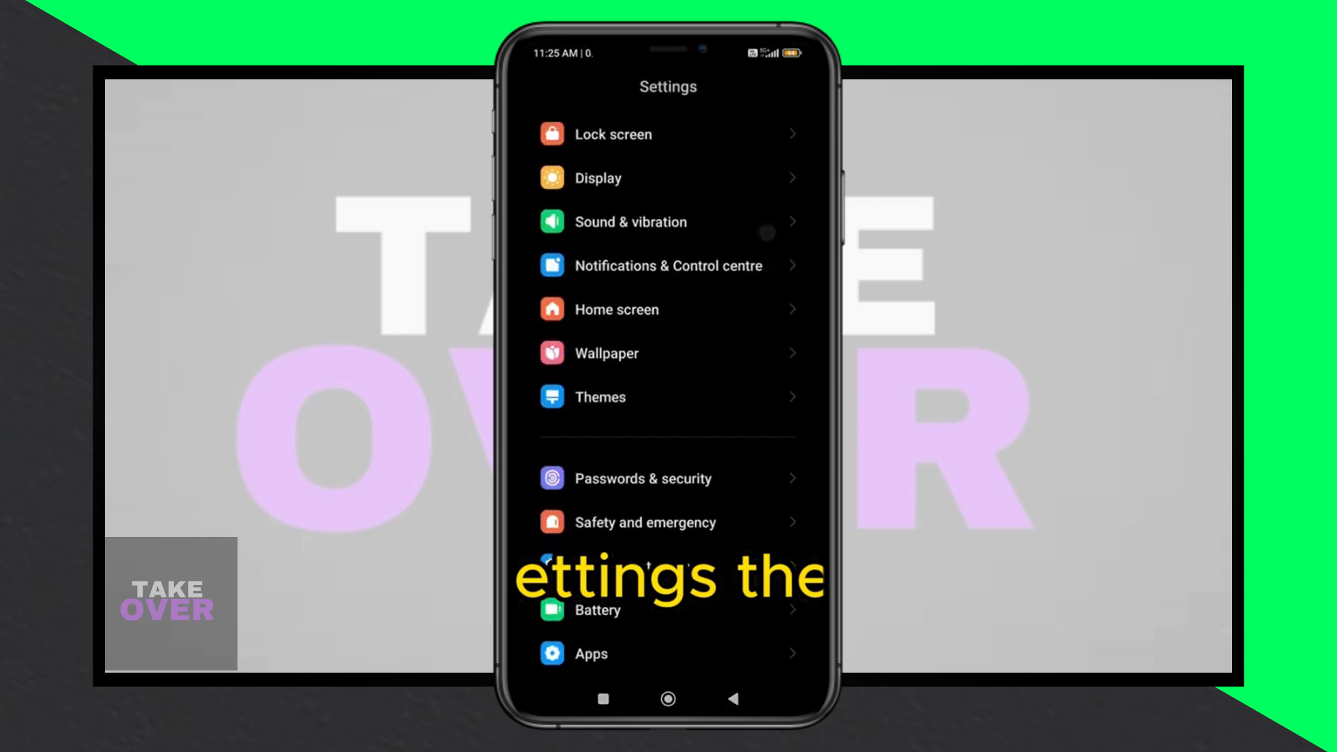
Step: Reach Manage apps and enable Show all apps so system apps like Files are listed
{"action": "left_click", "coordinate": [590, 653]}
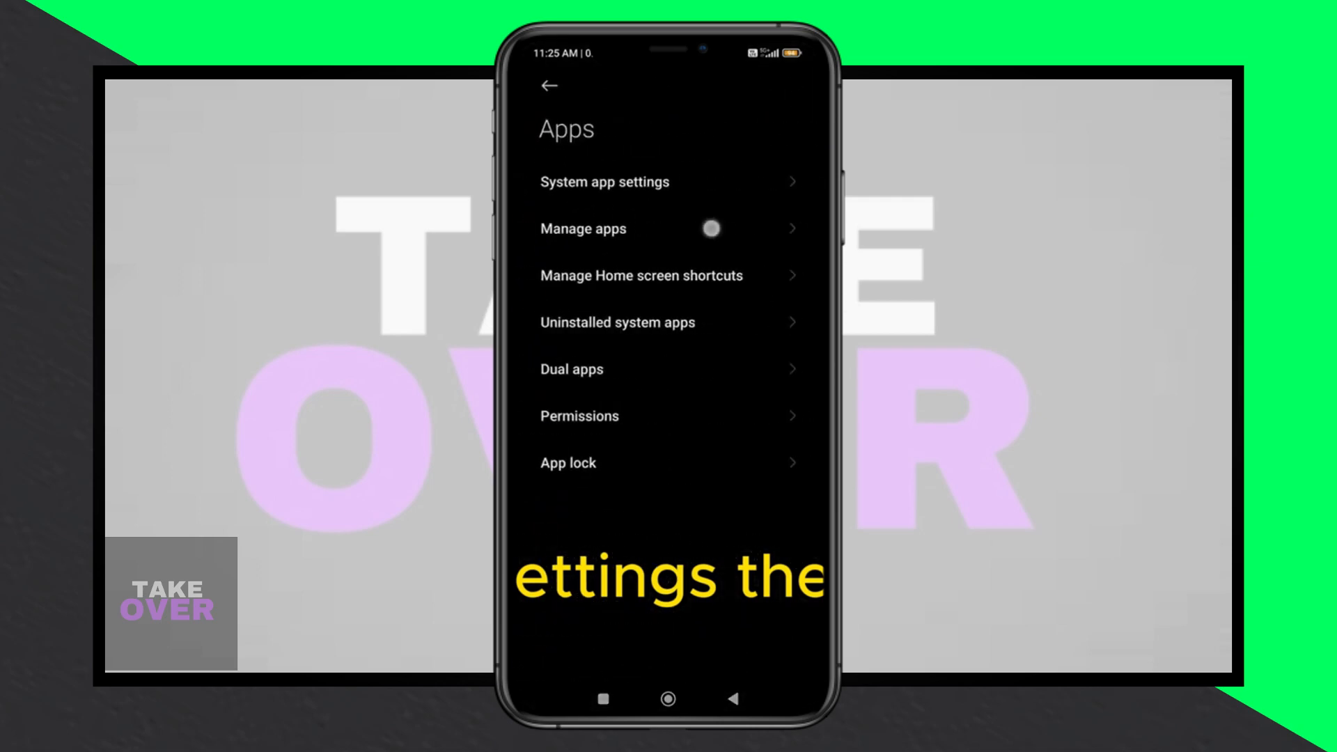
{"action": "left_click", "coordinate": [582, 229]}
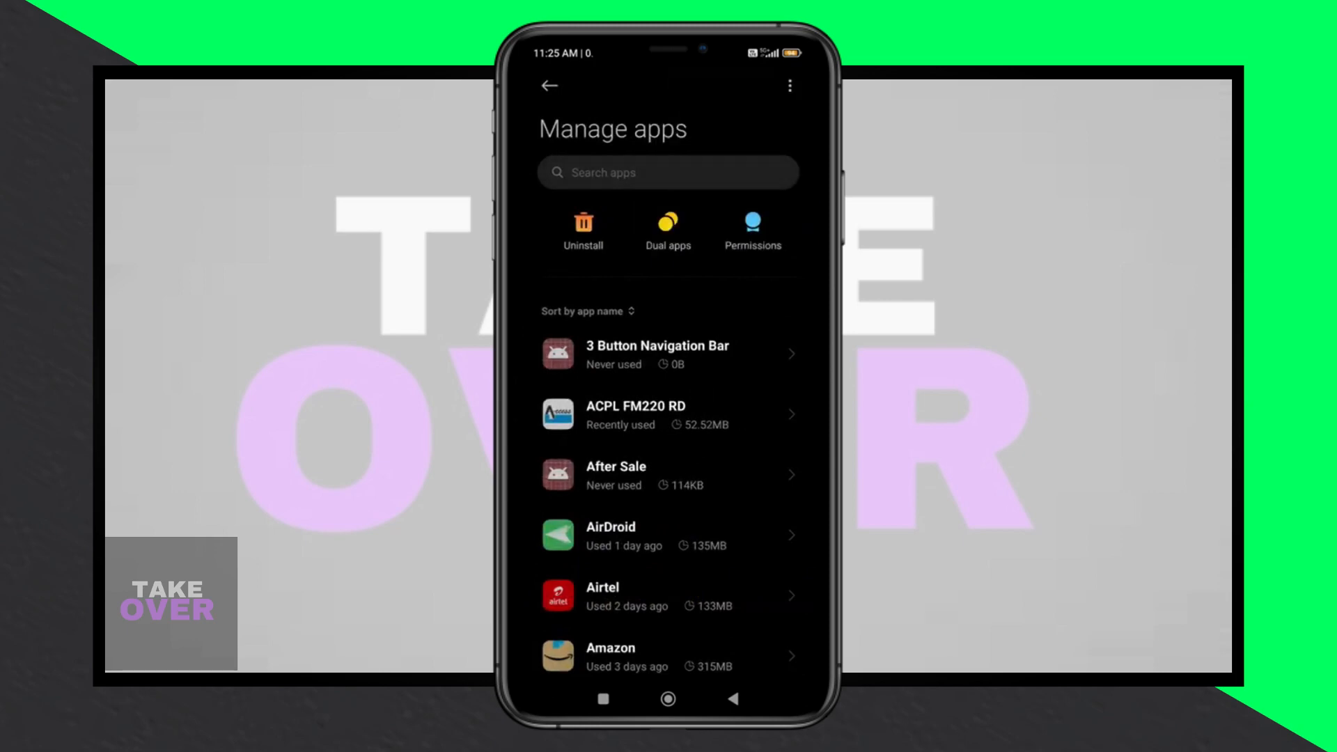
{"action": "scroll", "scroll_direction": "down", "scroll_amount": 3}
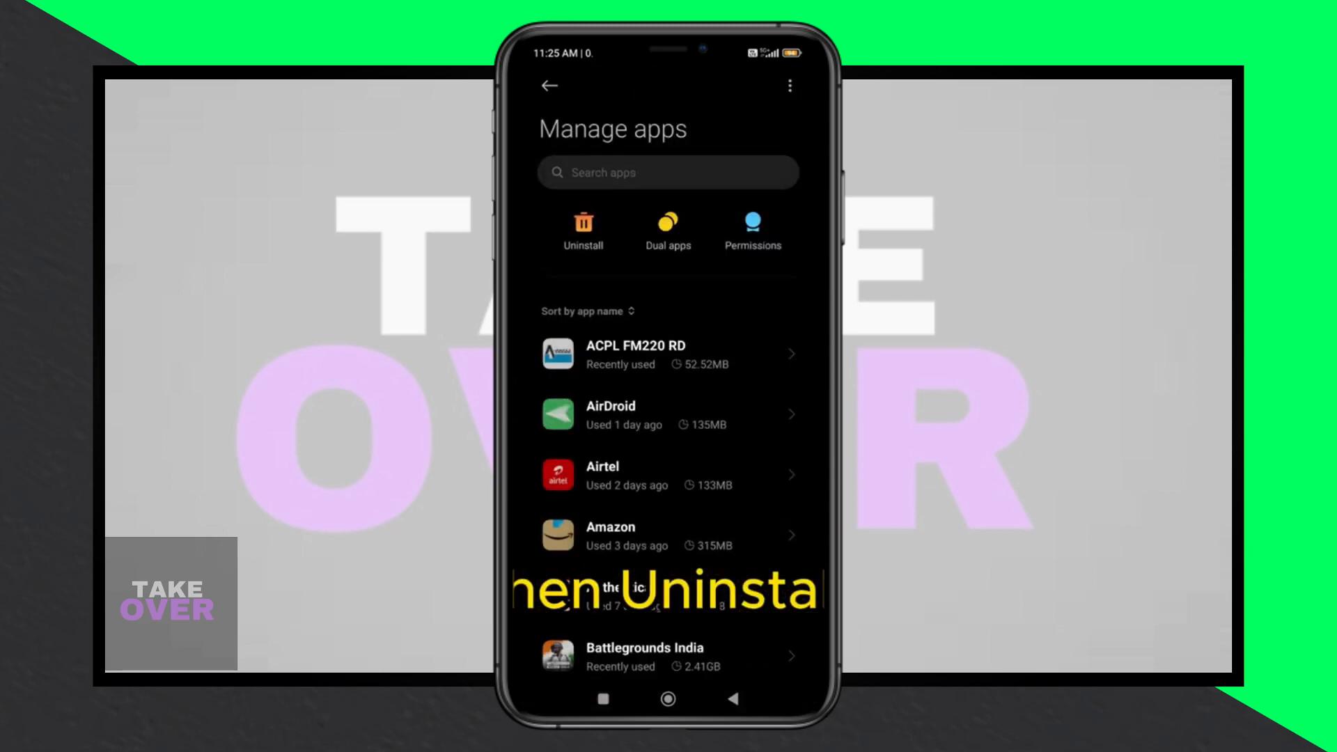
{"action": "left_click", "coordinate": [788, 85]}
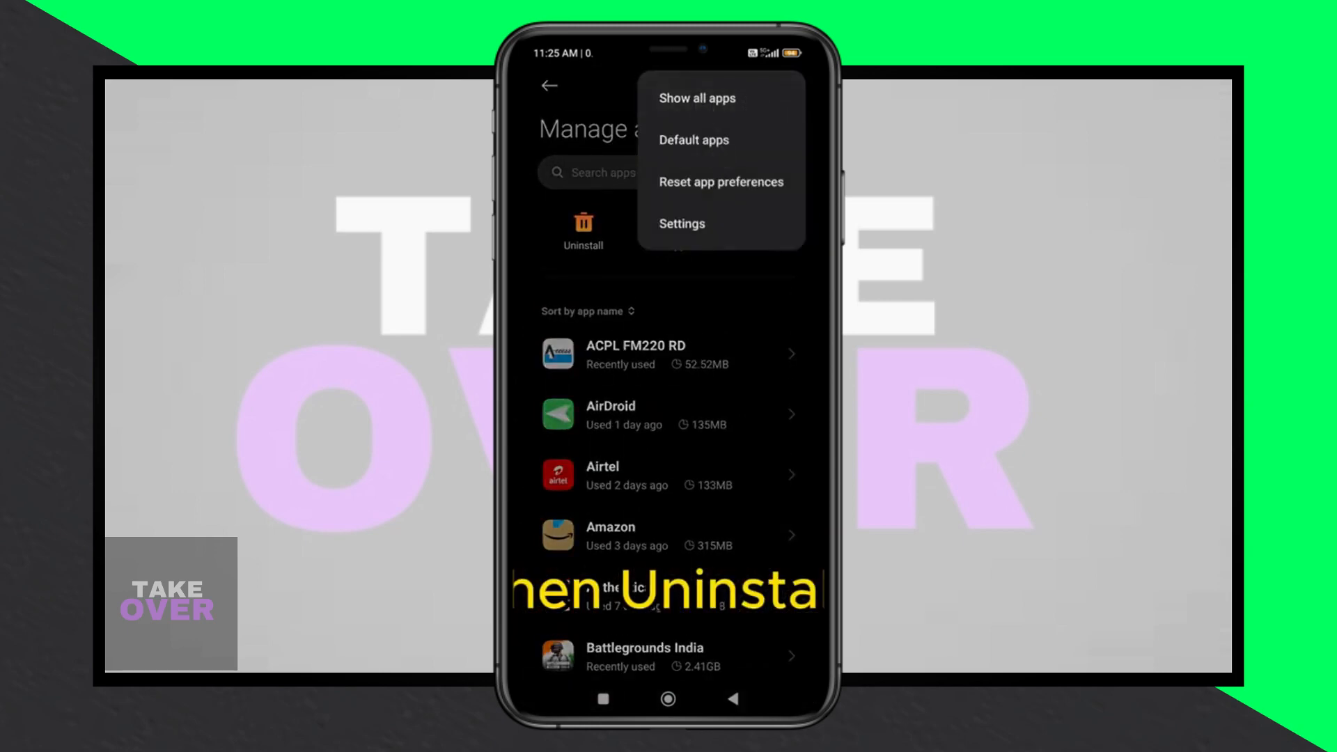
{"action": "left_click", "coordinate": [598, 171]}
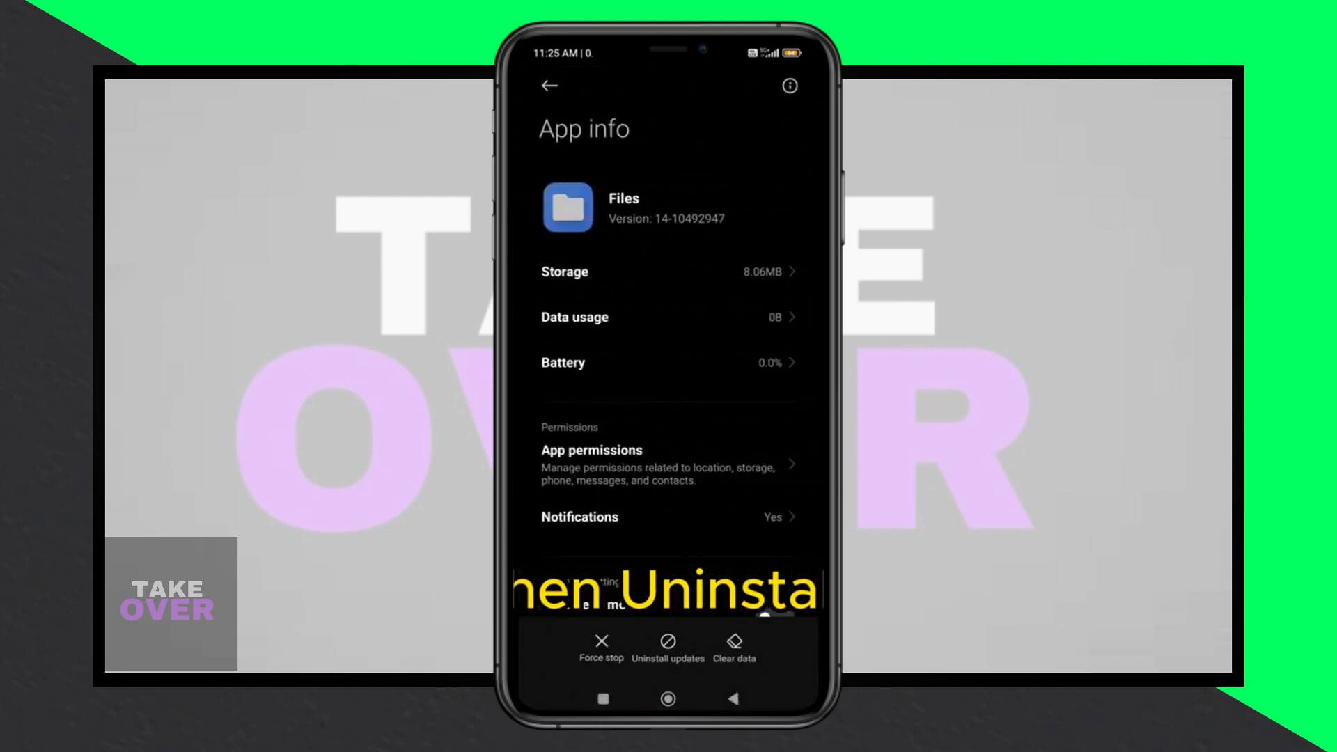
Step: Uninstall the Files app's updates, confirming the prompt each time it appears
{"action": "left_click", "coordinate": [667, 646]}
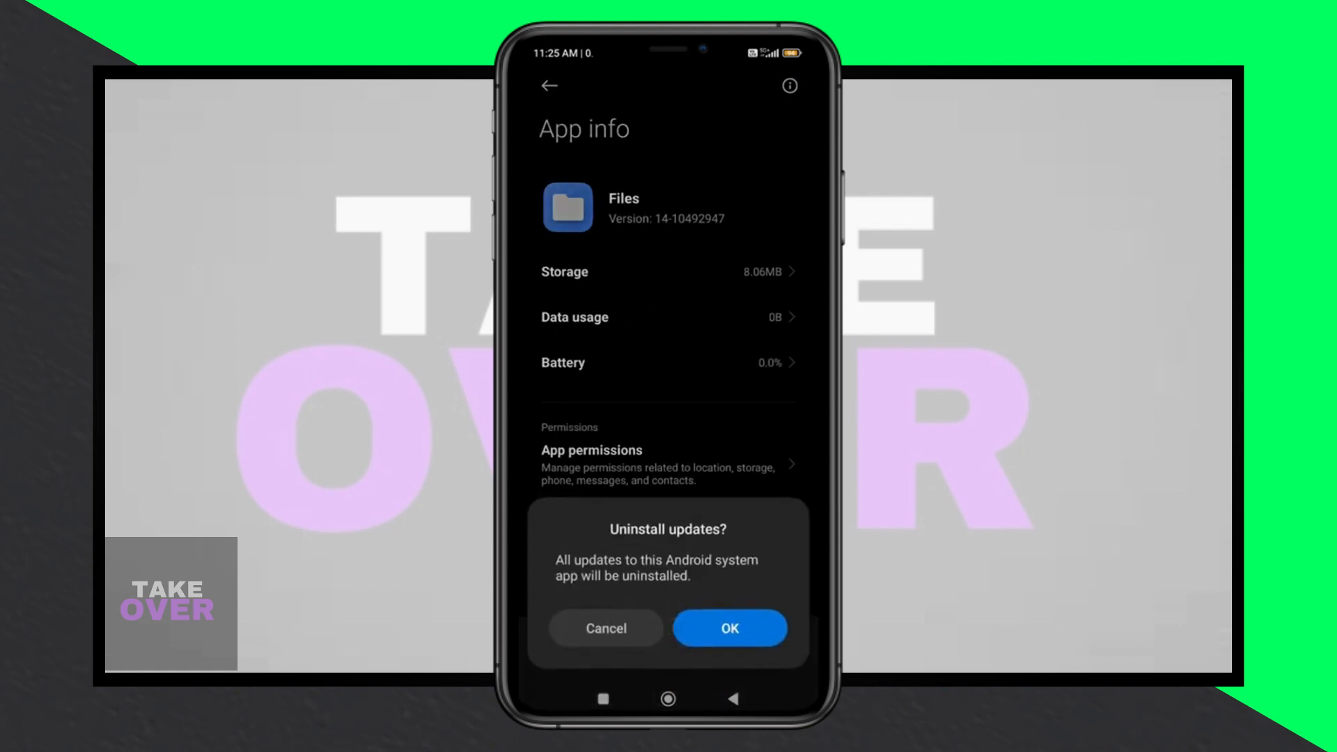
{"action": "left_click", "coordinate": [729, 628]}
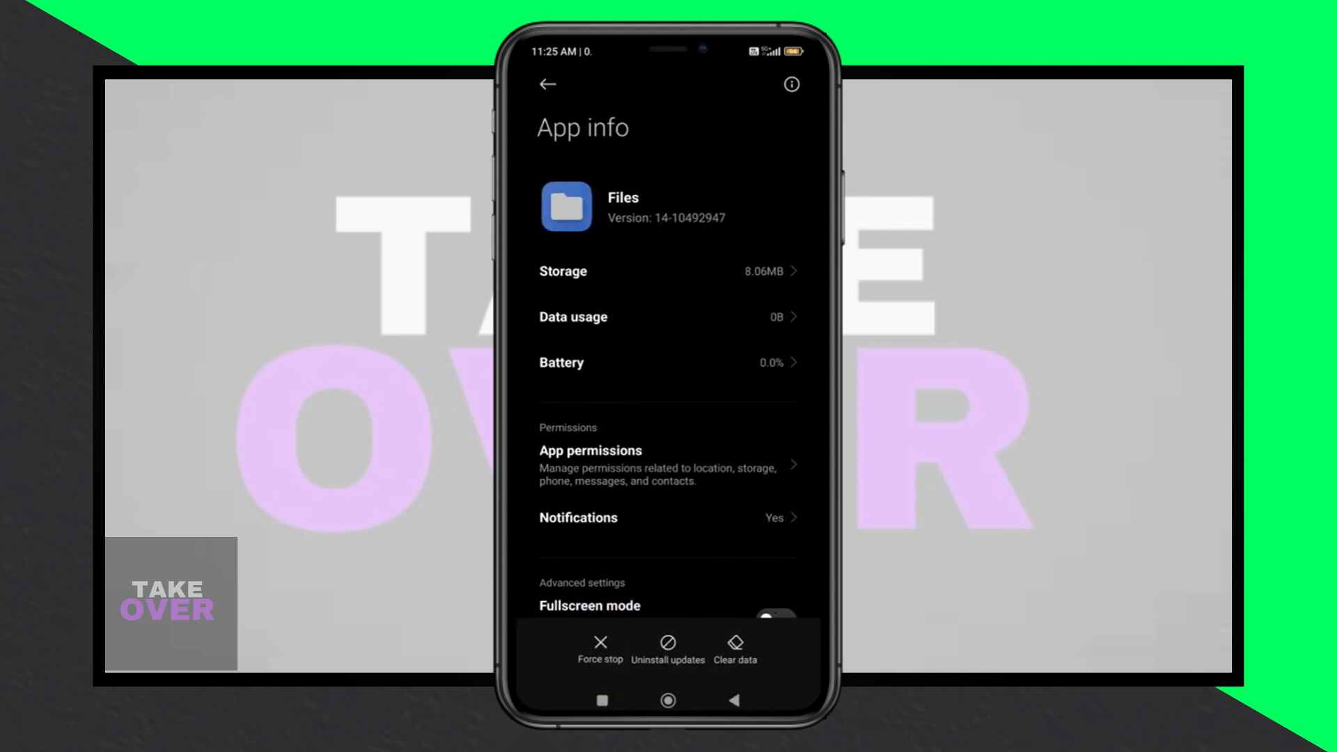
{"action": "left_click", "coordinate": [667, 651]}
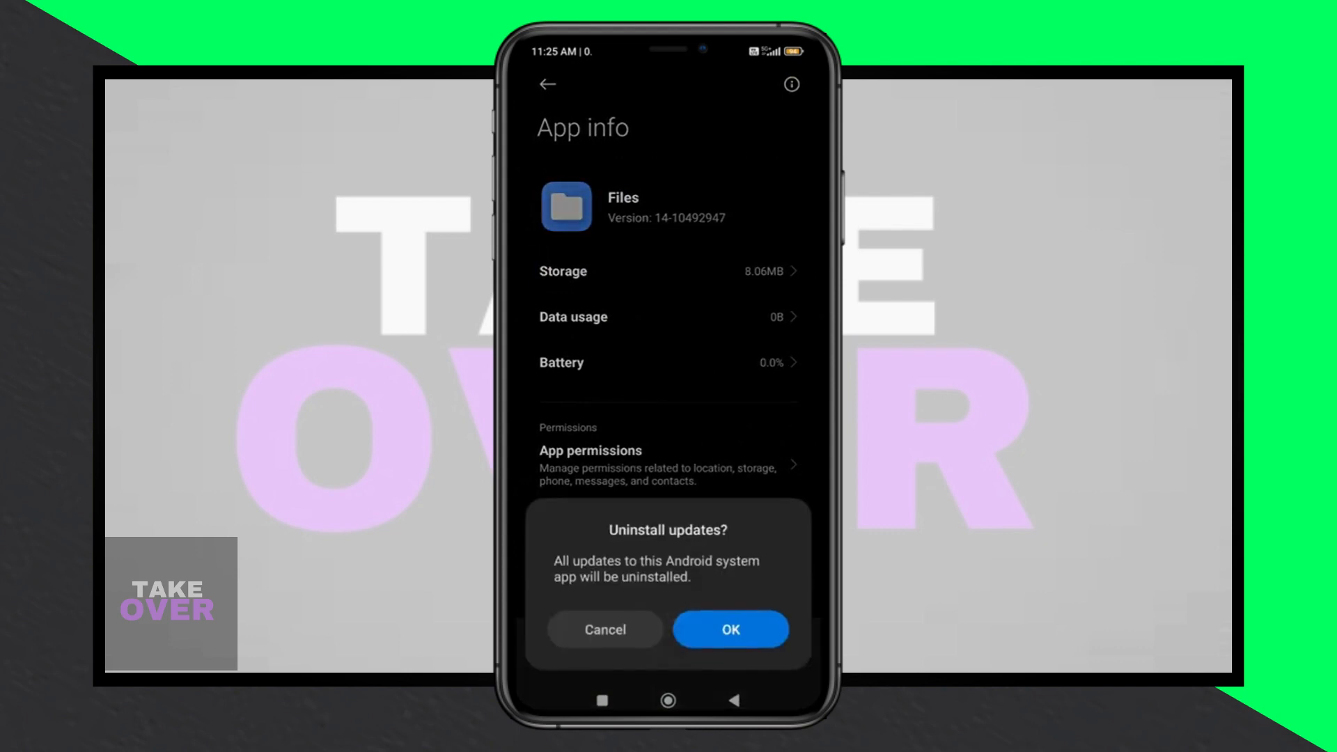
{"action": "left_click", "coordinate": [729, 629]}
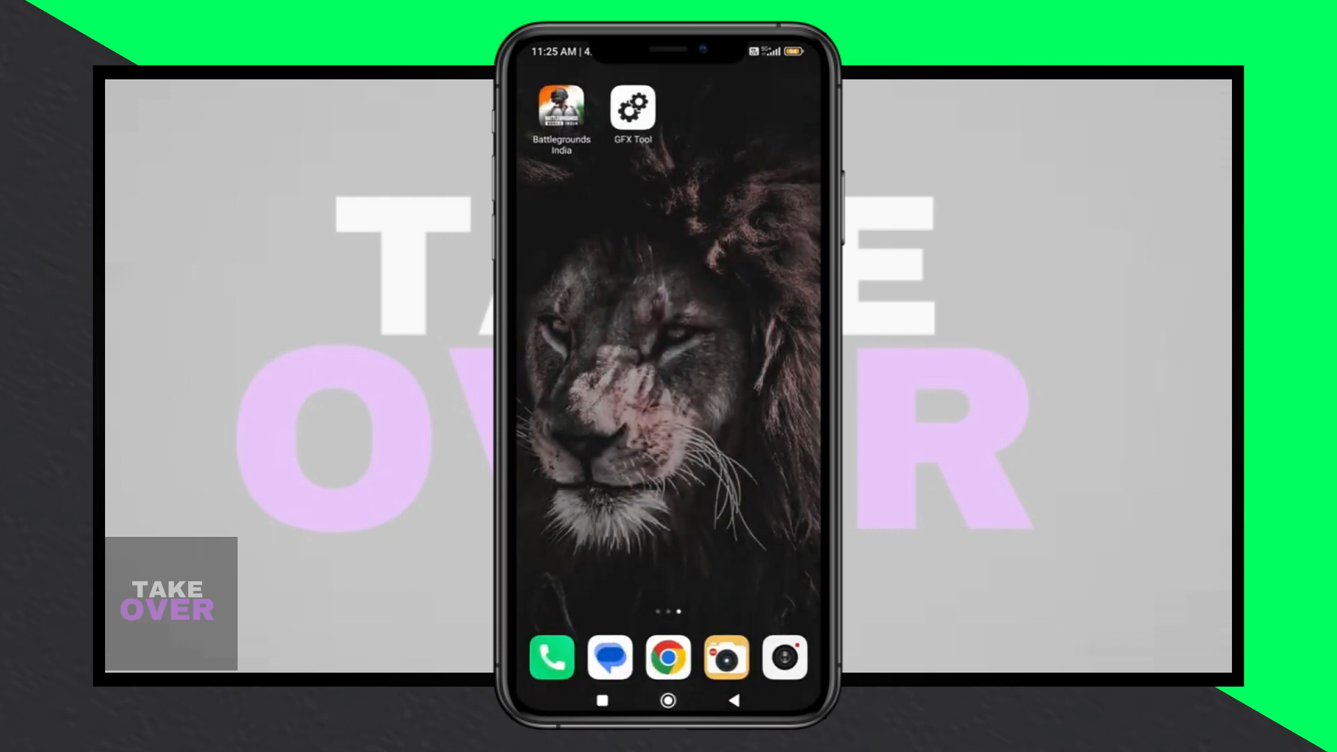
Step: Launch GFX Tool, accept its settings and allow access to com.pubg.imobile files
{"action": "left_click", "coordinate": [631, 107]}
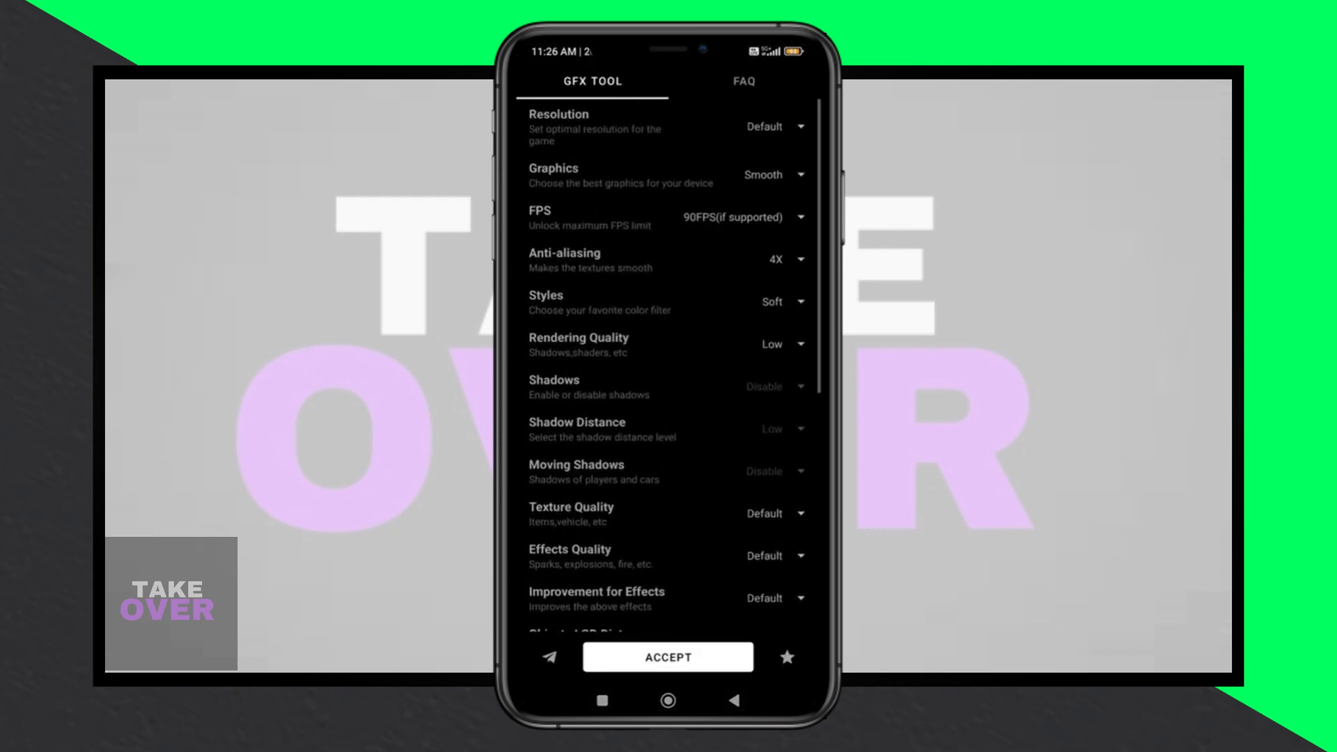
{"action": "left_click", "coordinate": [666, 656]}
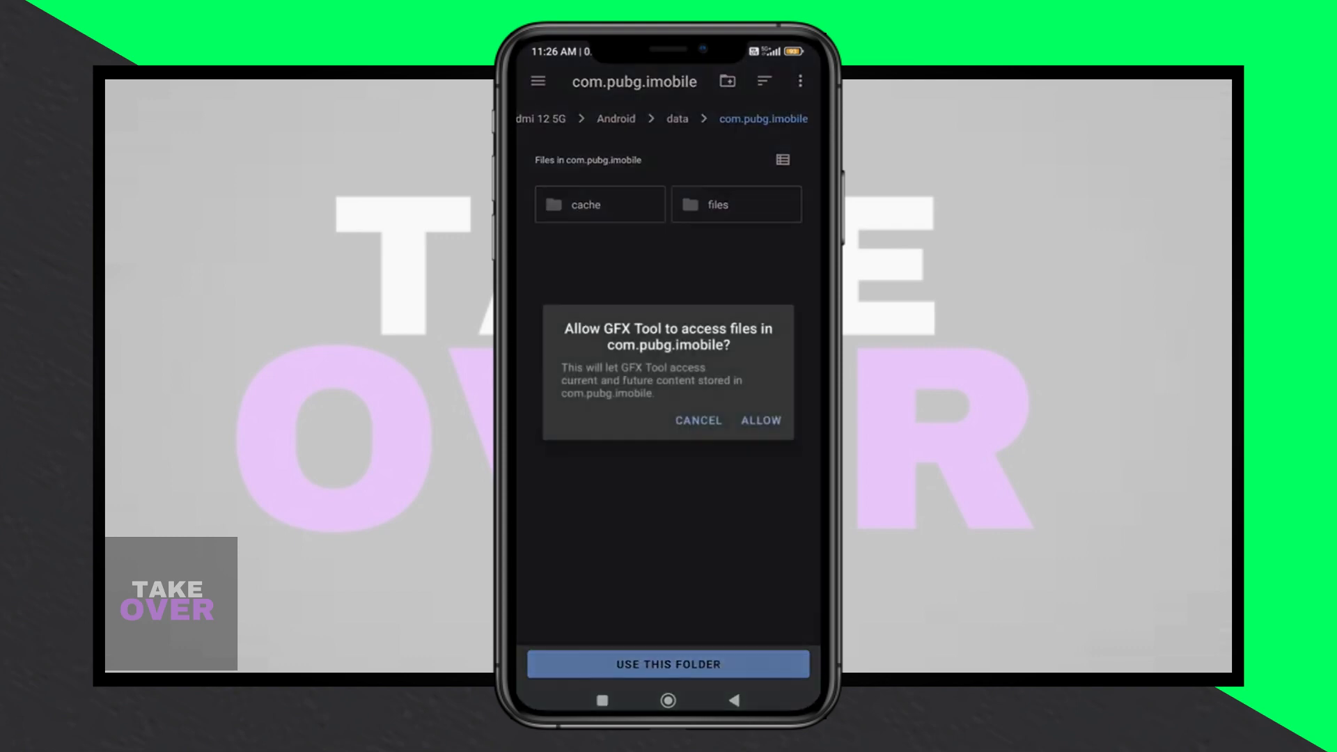
{"action": "left_click", "coordinate": [758, 419]}
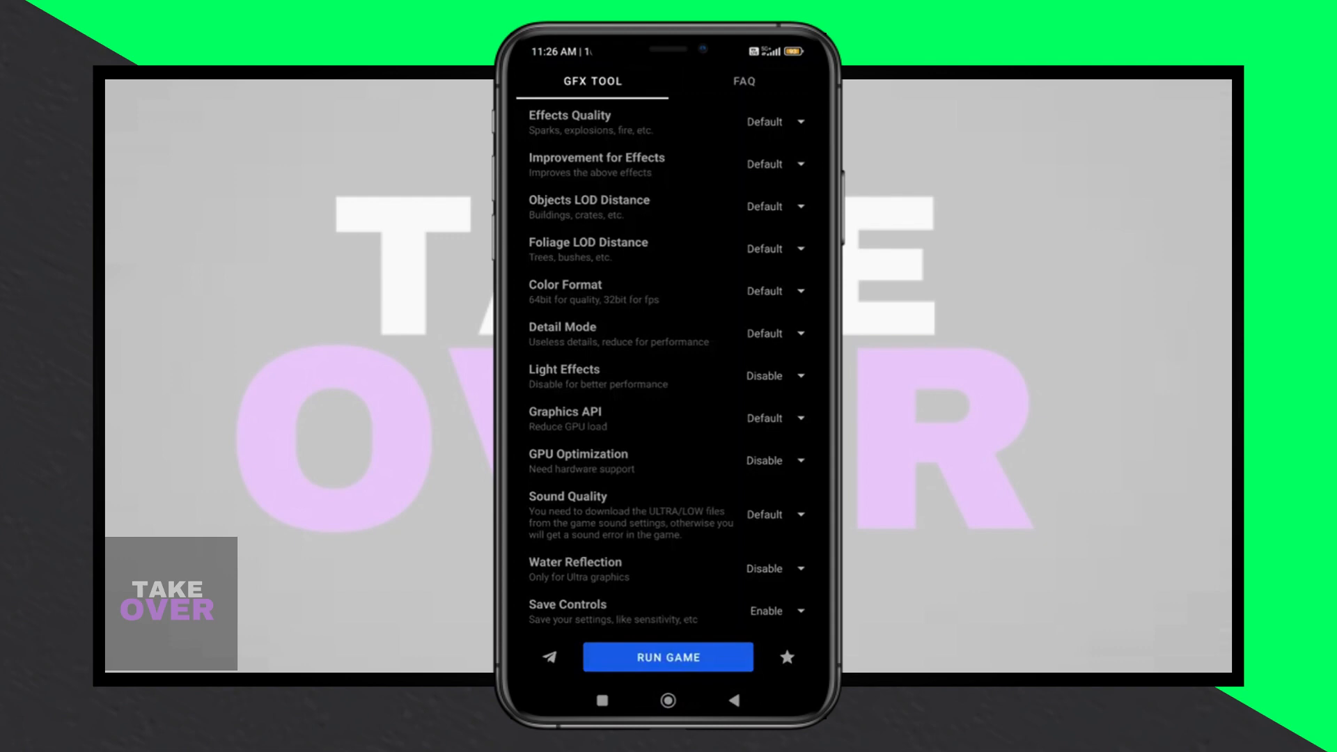
Step: Reapply GFX Tool settings until the special folder permission notice appears
{"action": "left_click", "coordinate": [668, 656]}
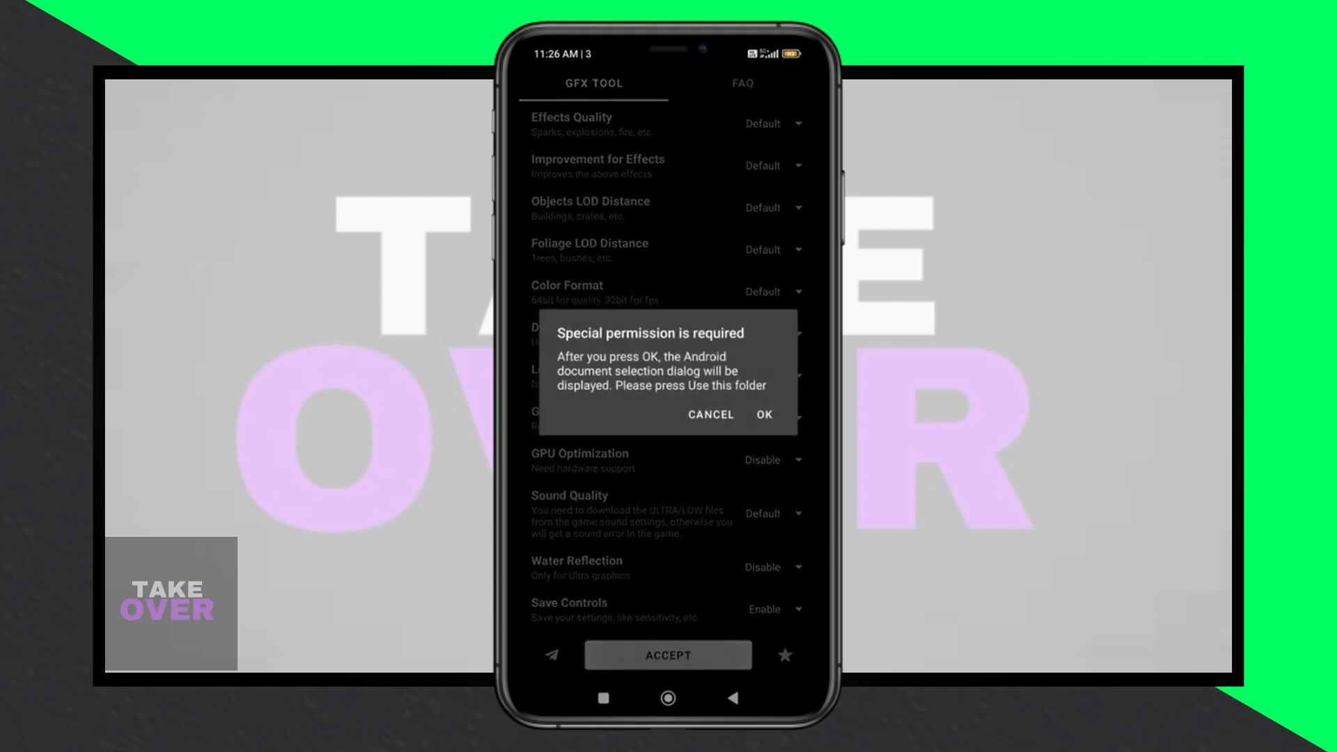
Step: Accept the permission notice and choose com.pubg.imobile as the shared folder
{"action": "left_click", "coordinate": [762, 415]}
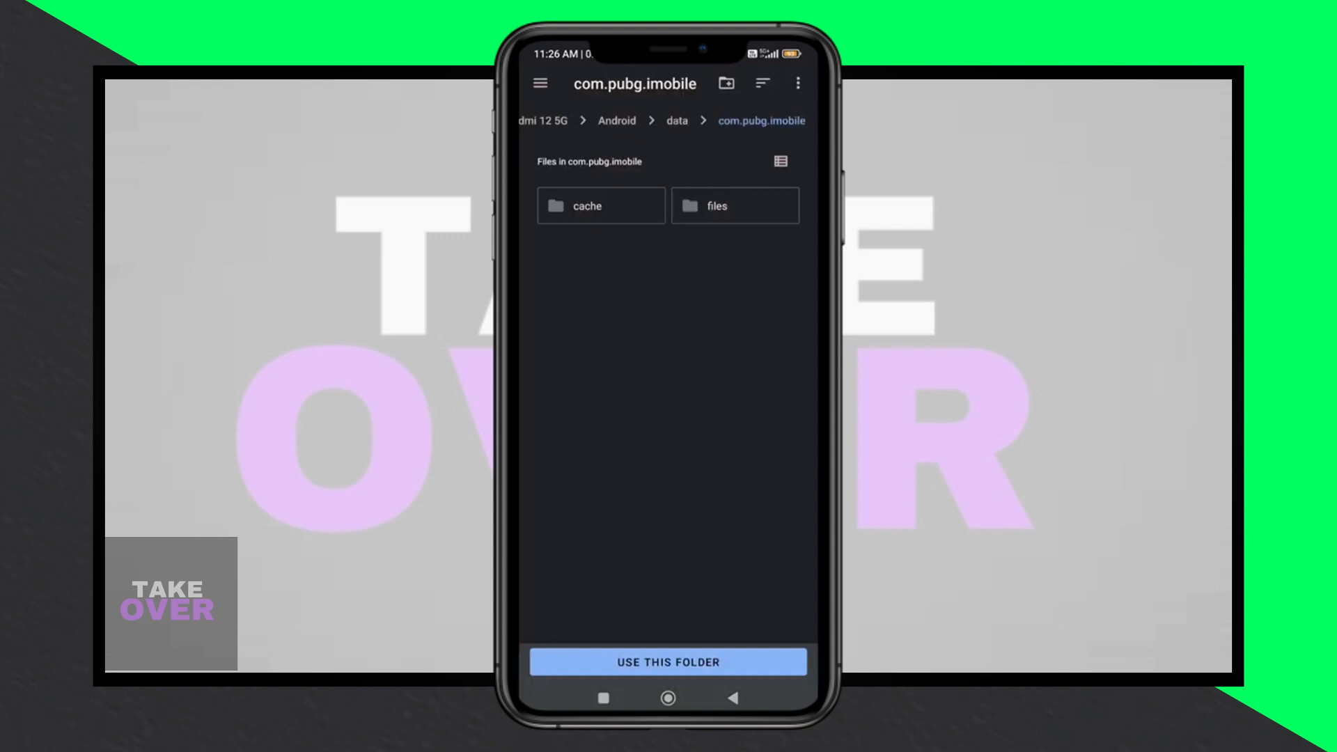
{"action": "left_click", "coordinate": [667, 662]}
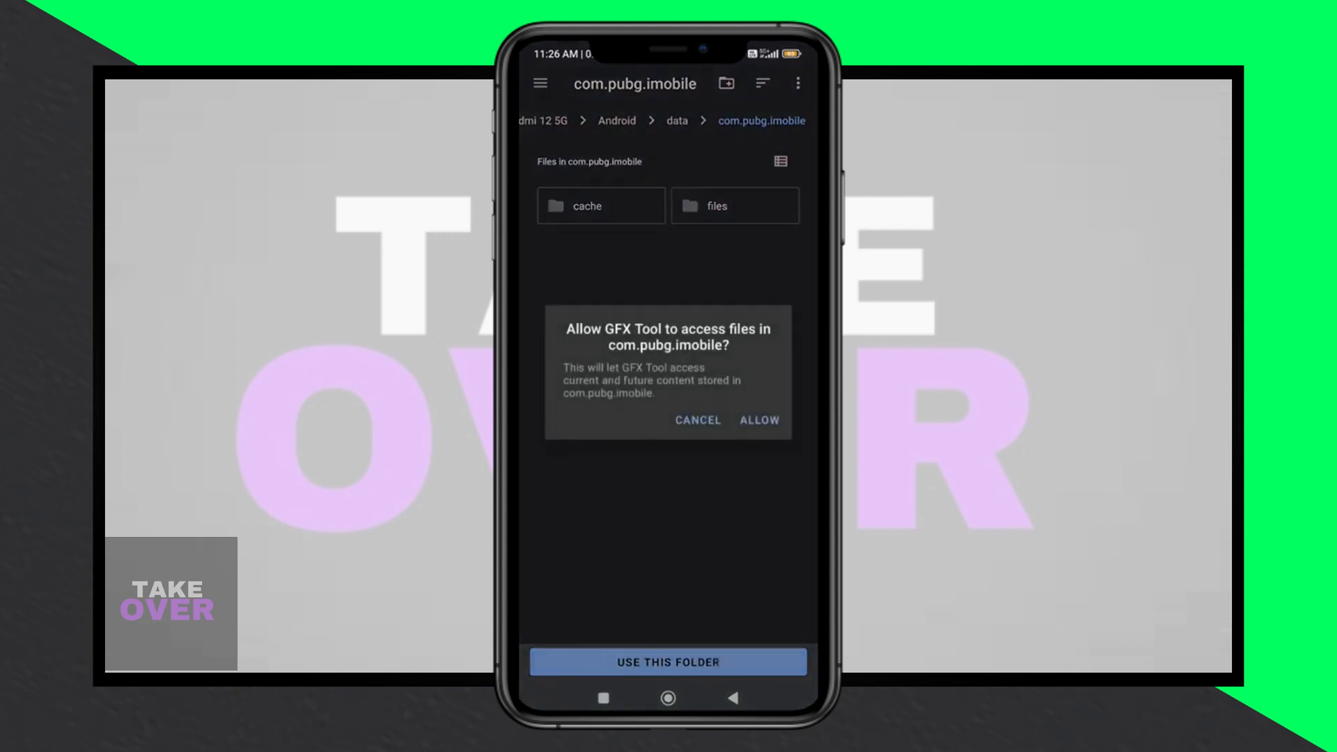